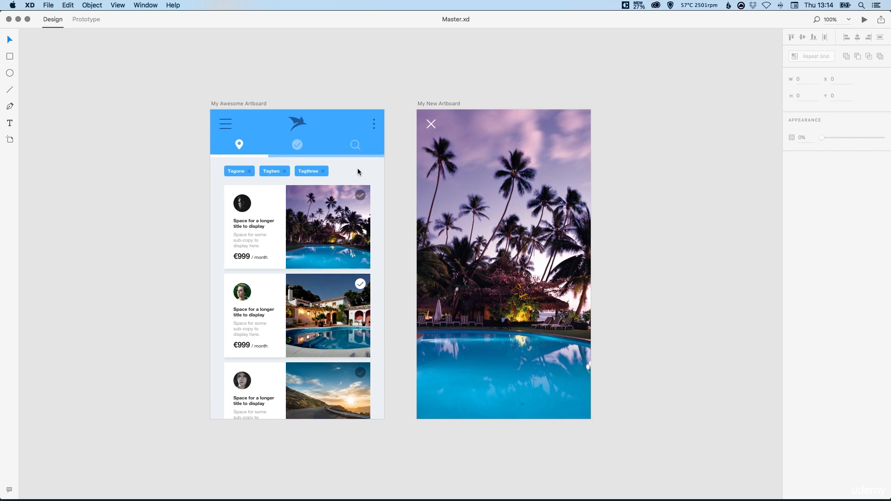
{"action": "mouse_move", "coordinate": [83, 78]}
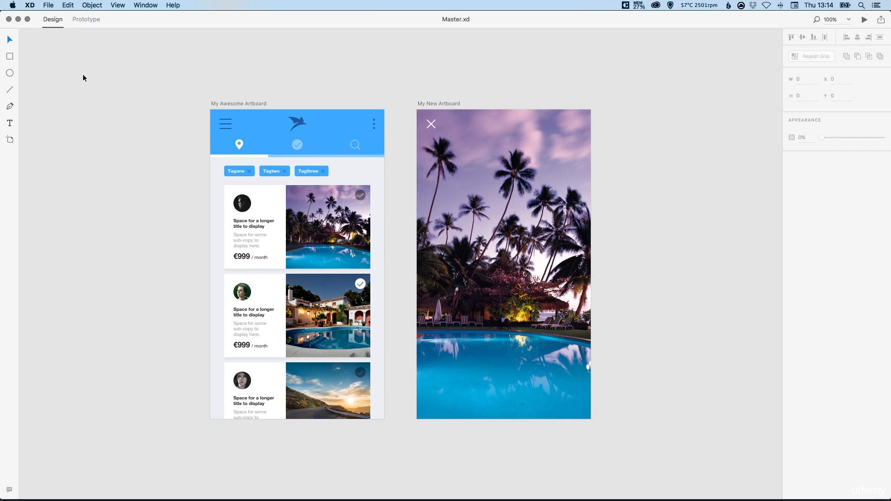
{"action": "mouse_move", "coordinate": [390, 127]}
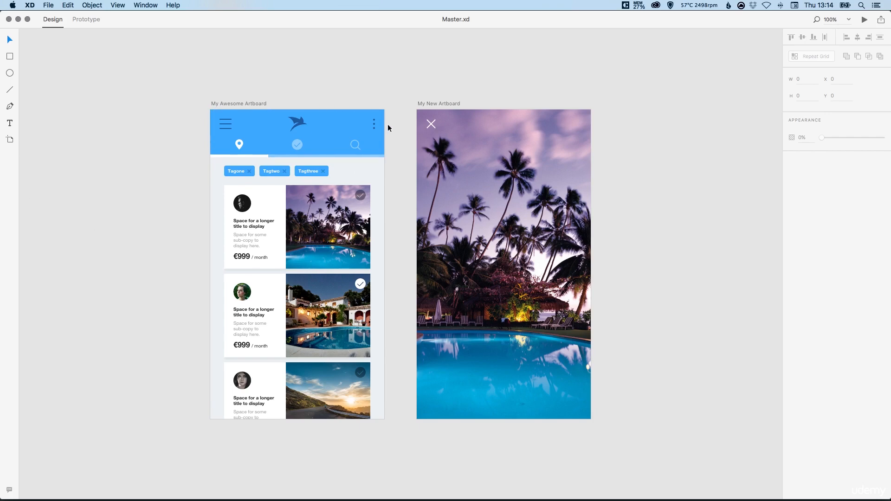
{"action": "mouse_move", "coordinate": [389, 106]}
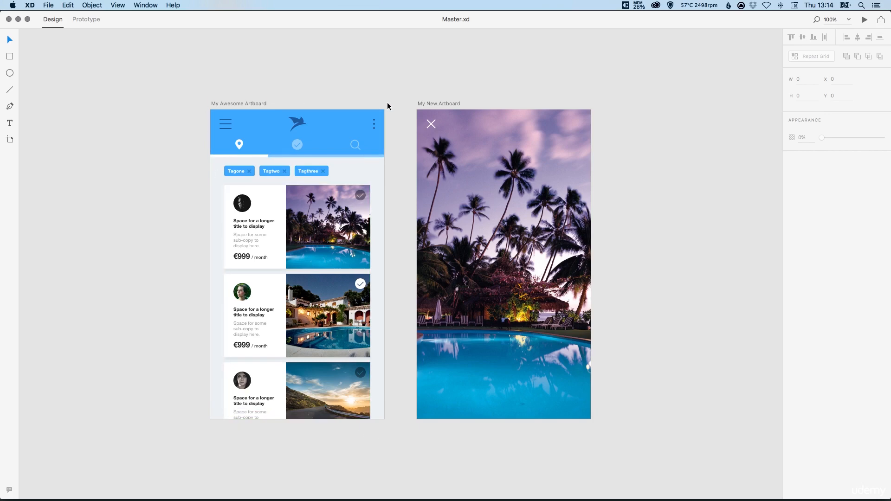
- Select My Awesome Artboard and bring up the file commands for exporting
{"action": "left_click", "coordinate": [238, 104]}
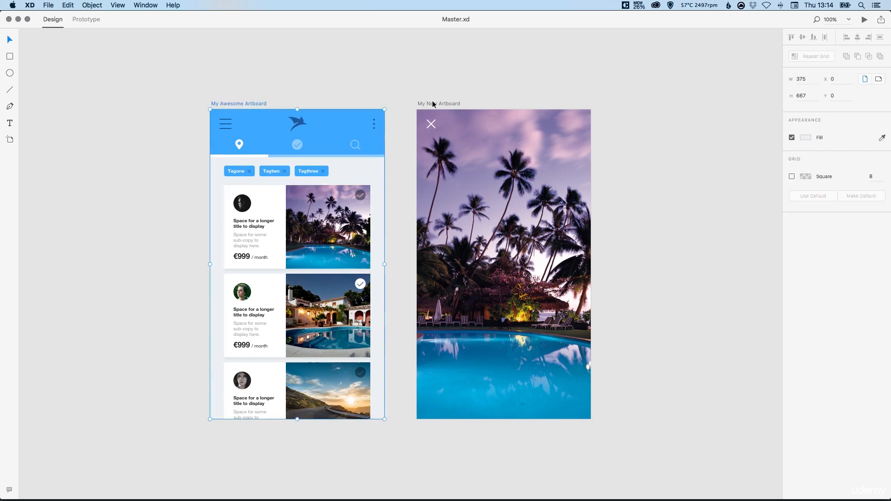
{"action": "mouse_move", "coordinate": [51, 8]}
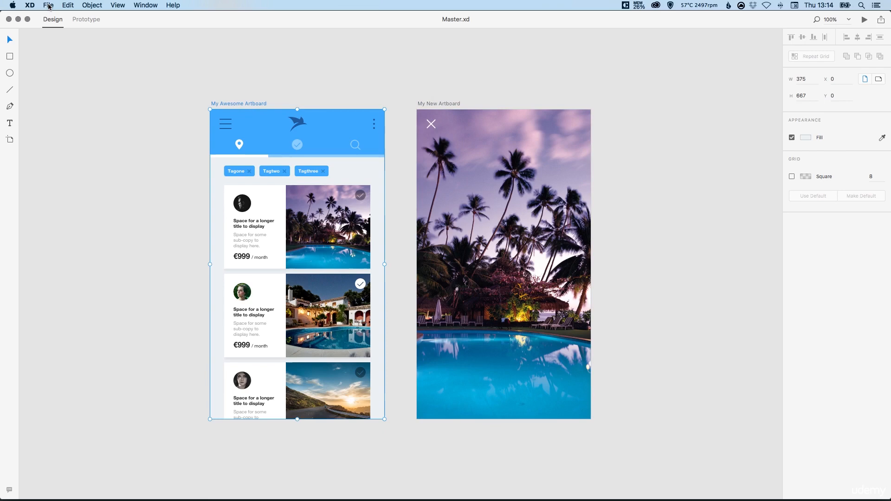
{"action": "left_click", "coordinate": [48, 5]}
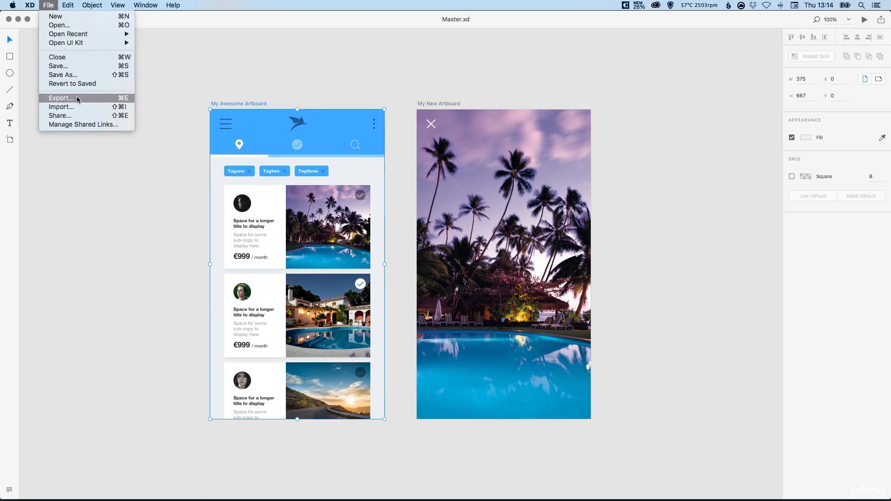
- In the Export dialog, try Android then set the target to iOS
{"action": "left_click", "coordinate": [61, 98]}
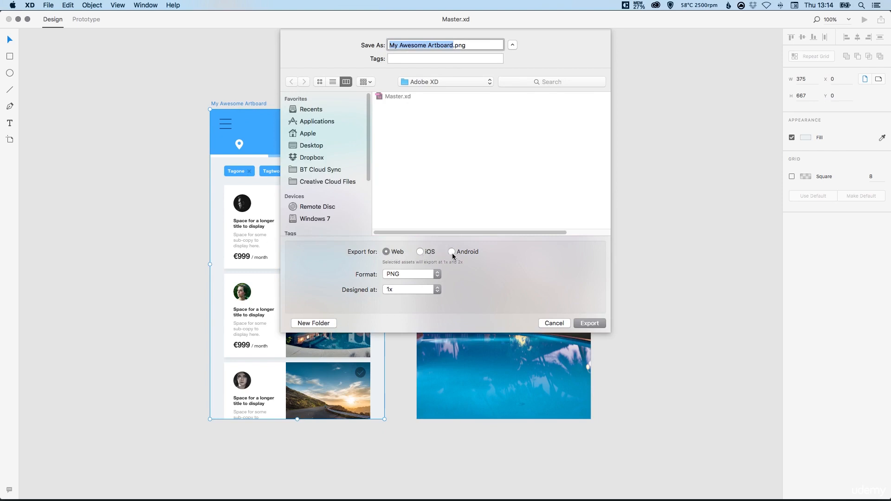
{"action": "left_click", "coordinate": [452, 252]}
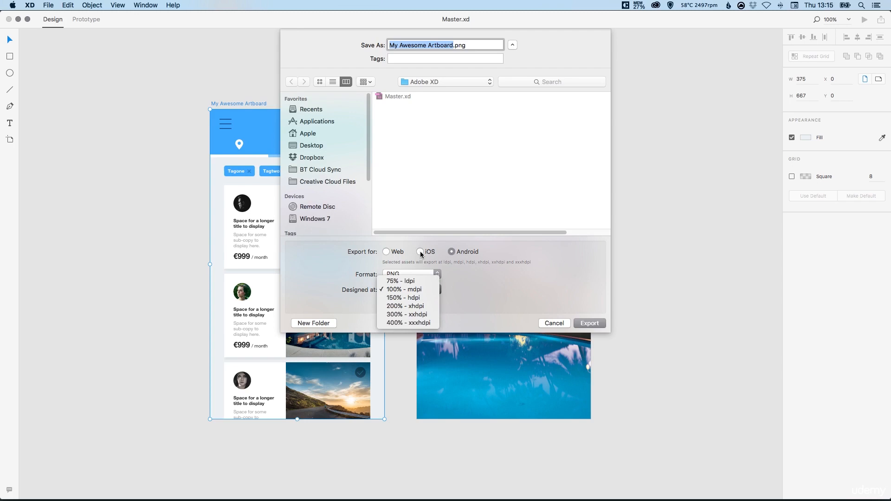
{"action": "left_click", "coordinate": [403, 289]}
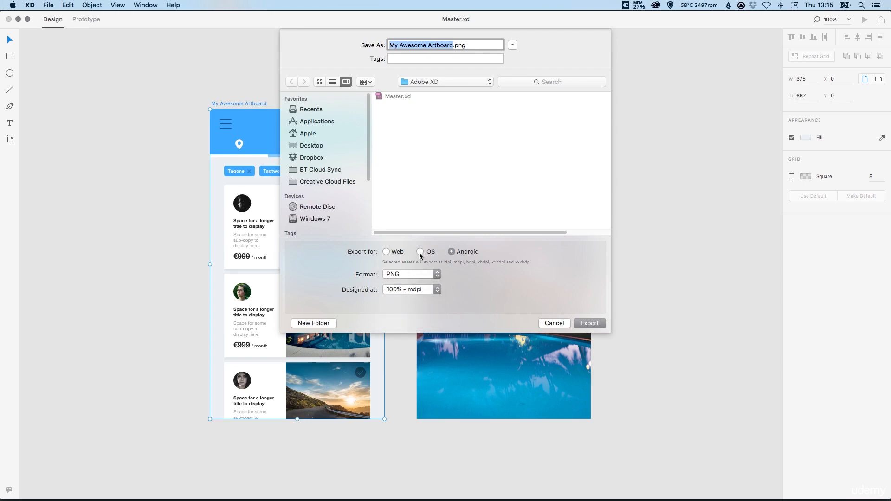
{"action": "left_click", "coordinate": [420, 251]}
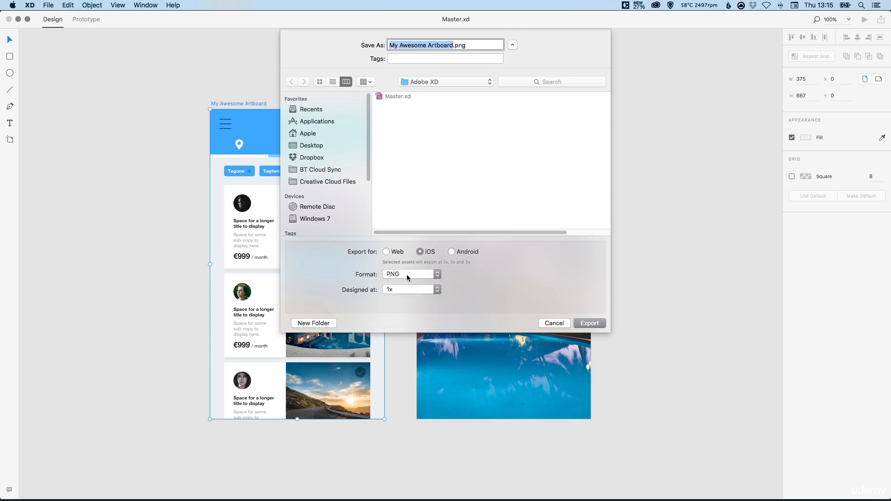
- Keep PNG as the format and set Designed at to 2x
{"action": "left_click", "coordinate": [408, 273]}
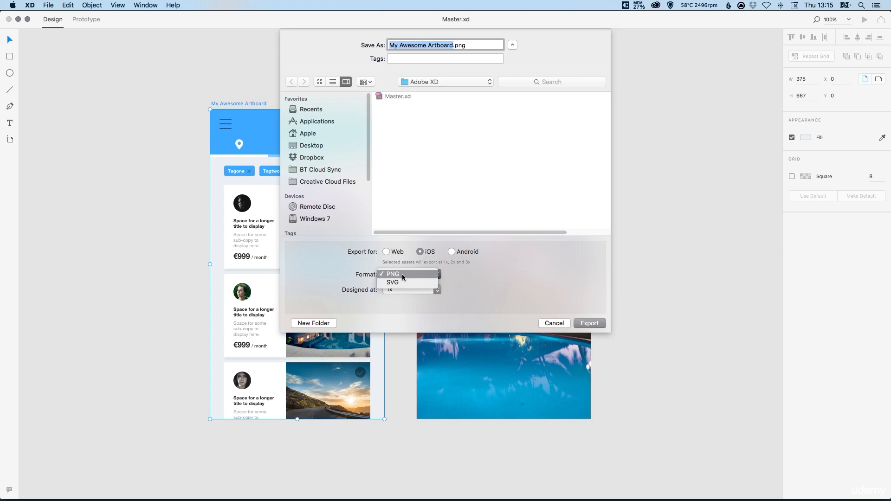
{"action": "left_click", "coordinate": [393, 274]}
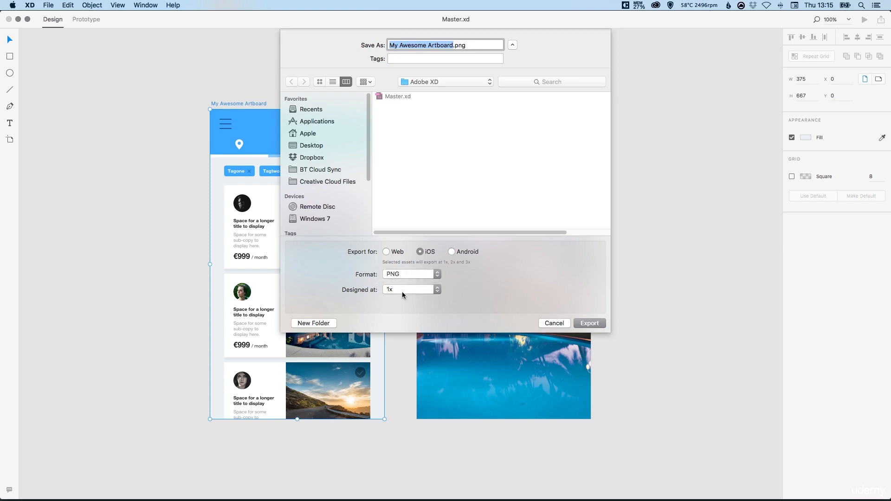
{"action": "left_click", "coordinate": [408, 289]}
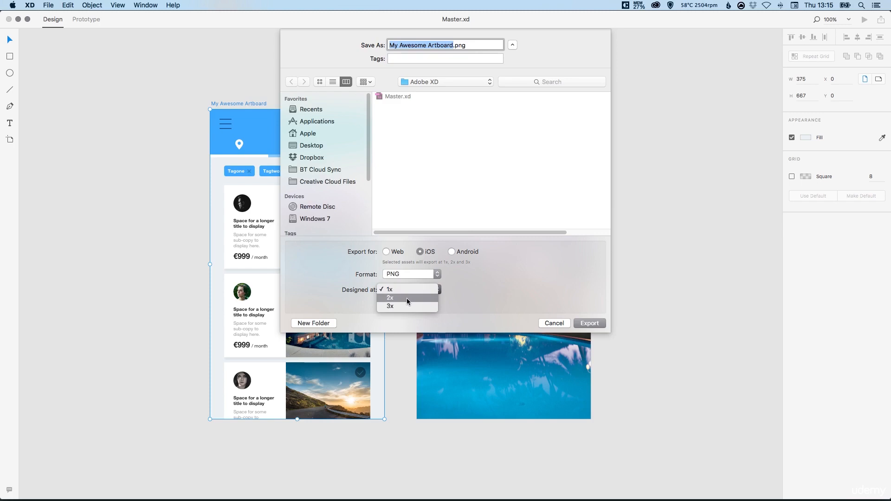
{"action": "left_click", "coordinate": [390, 297]}
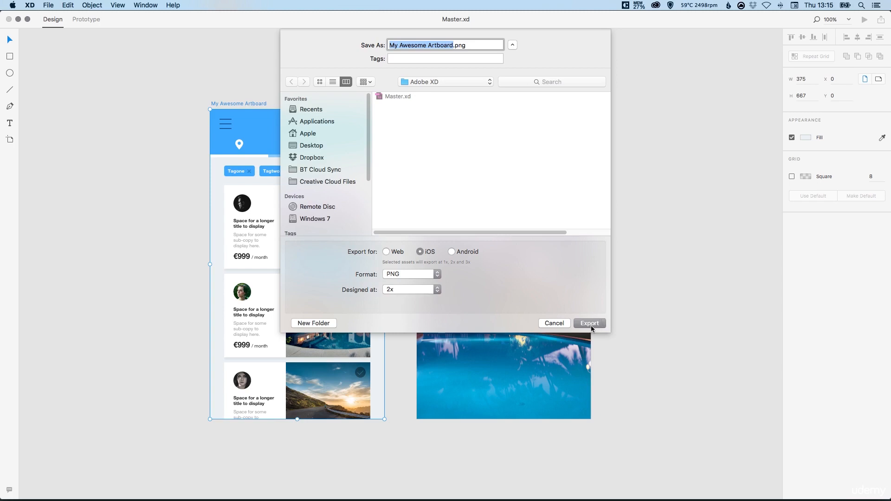
{"action": "left_click", "coordinate": [411, 290]}
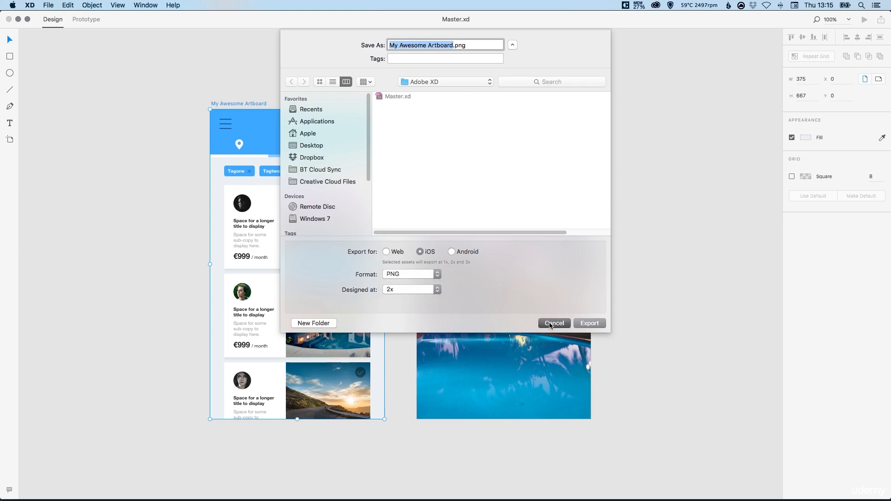
- Cancel the export and select only the small header icon on My Awesome Artboard
{"action": "left_click", "coordinate": [554, 323]}
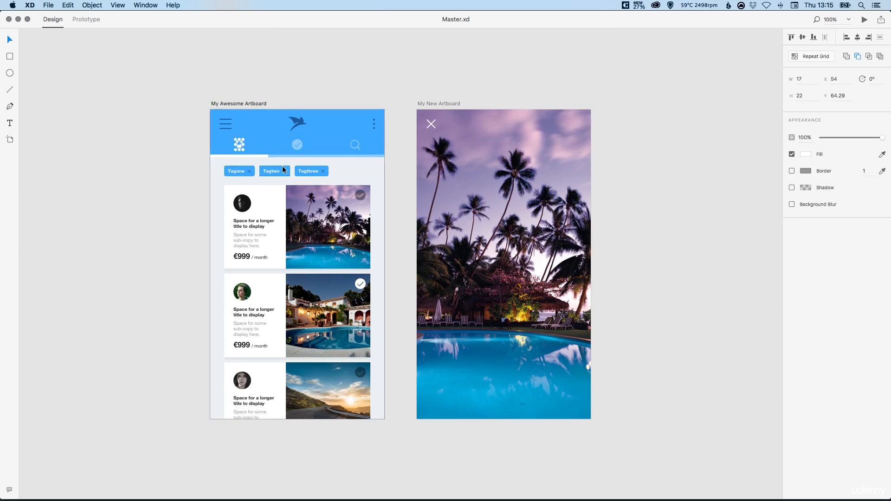
{"action": "mouse_move", "coordinate": [298, 124]}
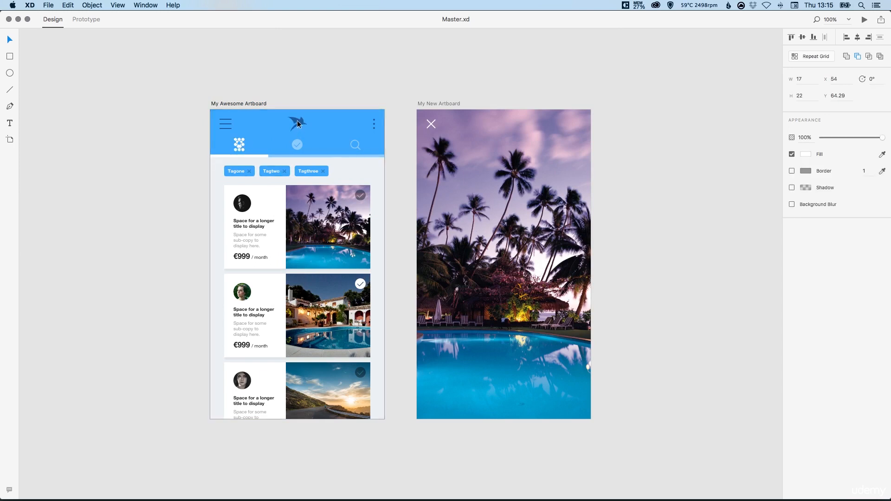
{"action": "left_click", "coordinate": [297, 124]}
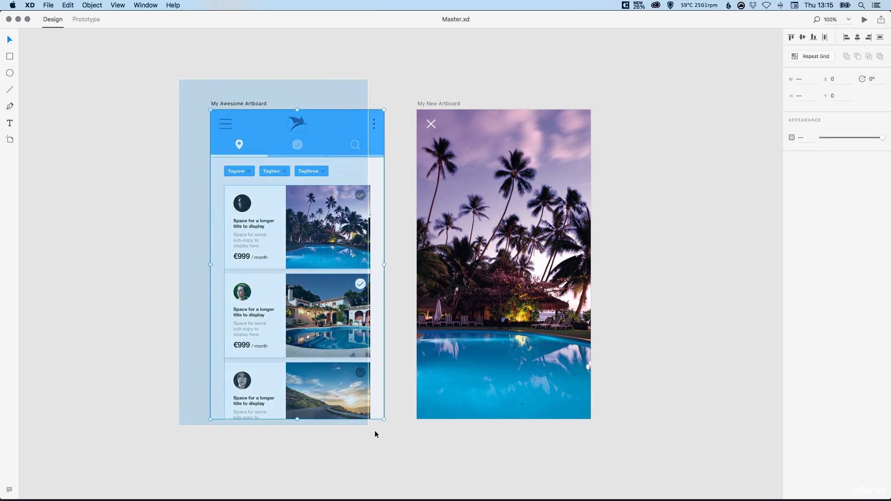
{"action": "left_click", "coordinate": [65, 52]}
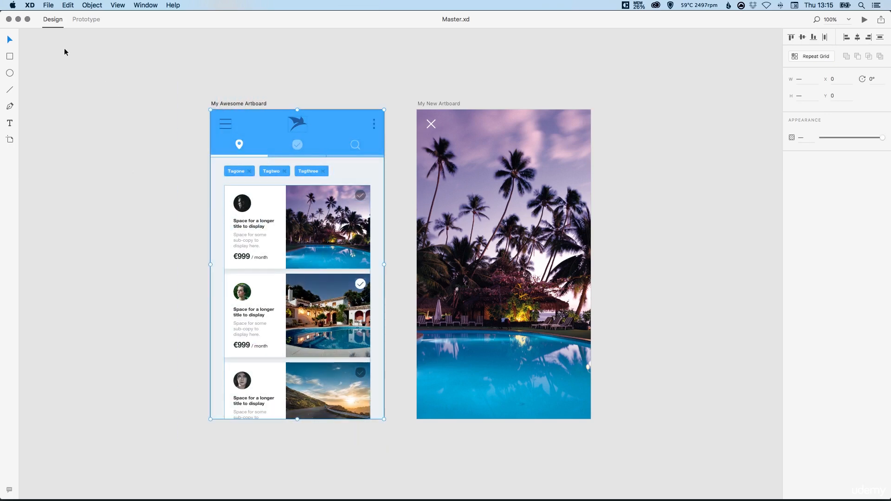
{"action": "left_click", "coordinate": [56, 5]}
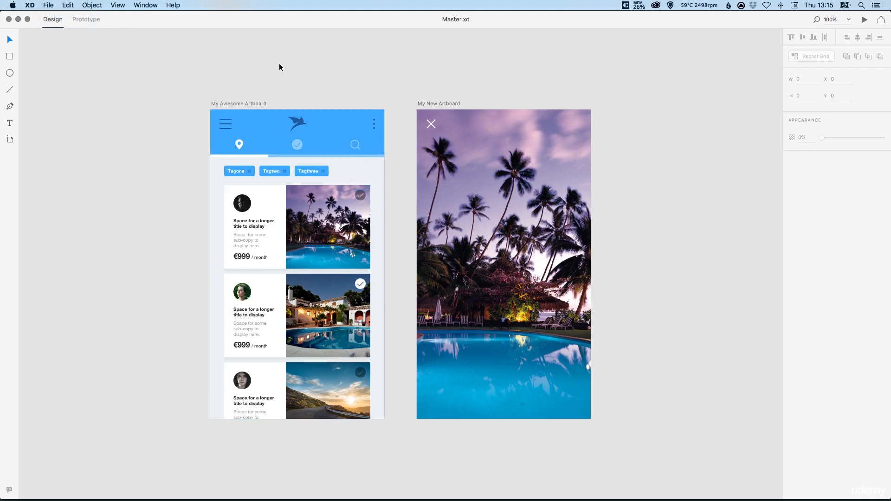
{"action": "left_click", "coordinate": [238, 145]}
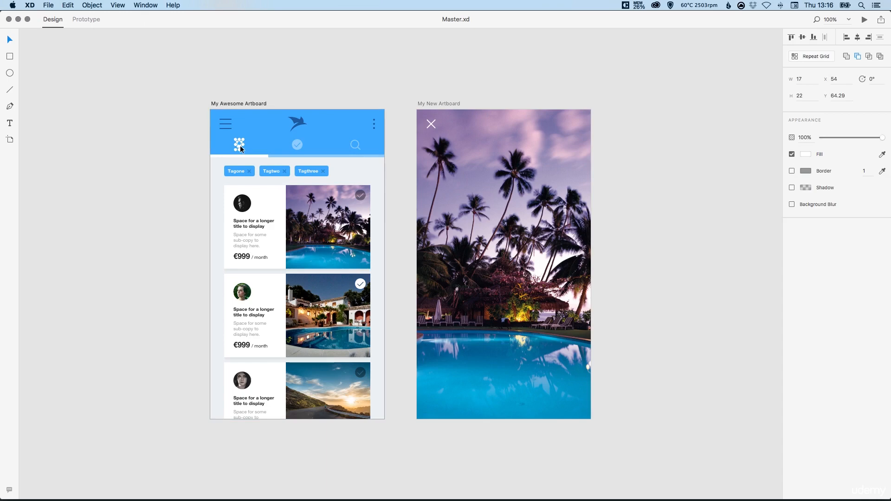
- Bring up the Export dialog for the single icon asset (path-23.png, PNG), then dismiss it
{"action": "left_click", "coordinate": [59, 5]}
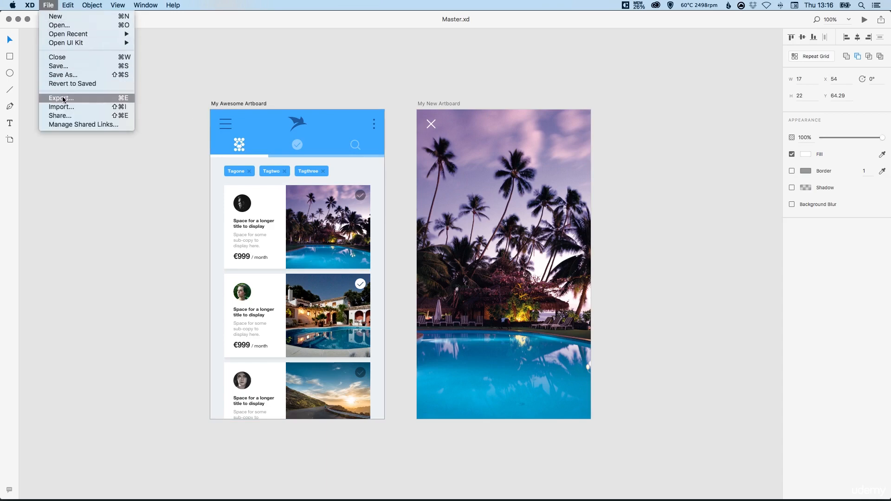
{"action": "left_click", "coordinate": [59, 98]}
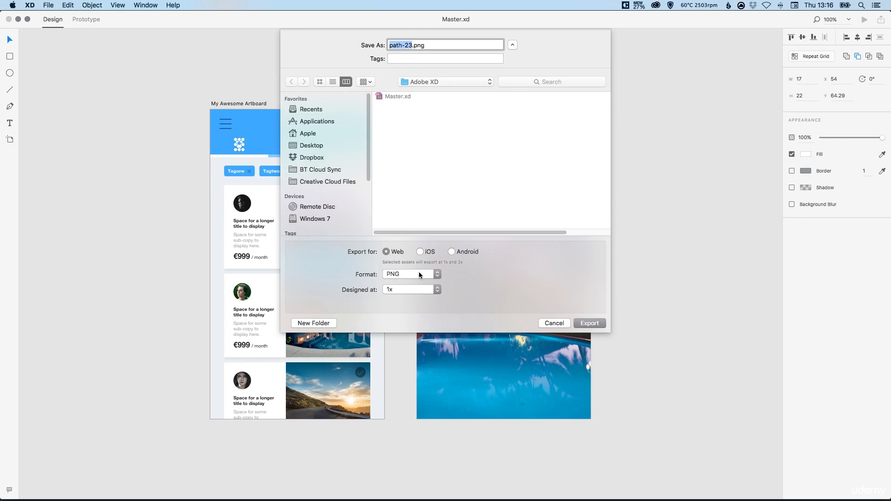
{"action": "left_click", "coordinate": [554, 323]}
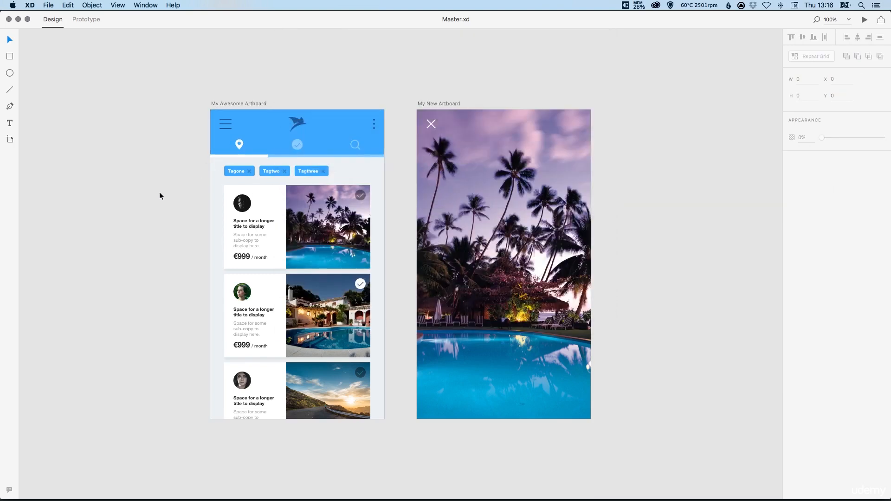
{"action": "mouse_move", "coordinate": [345, 176]}
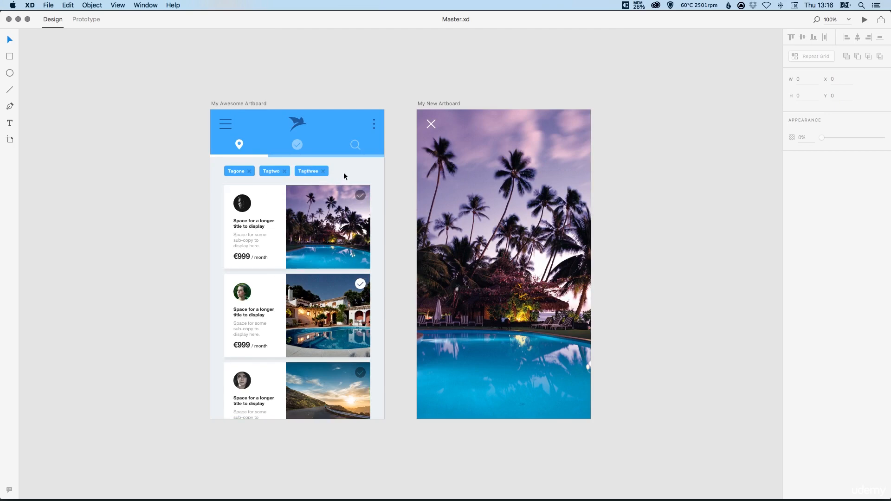
{"action": "mouse_move", "coordinate": [359, 168]}
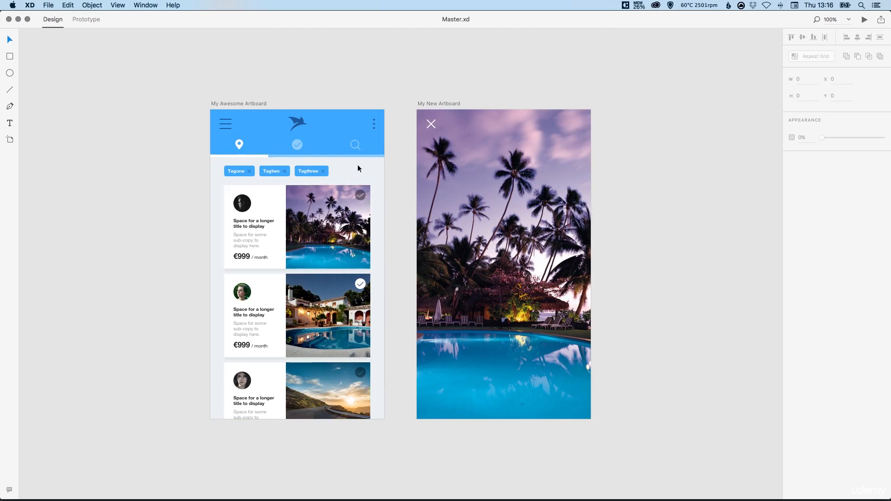